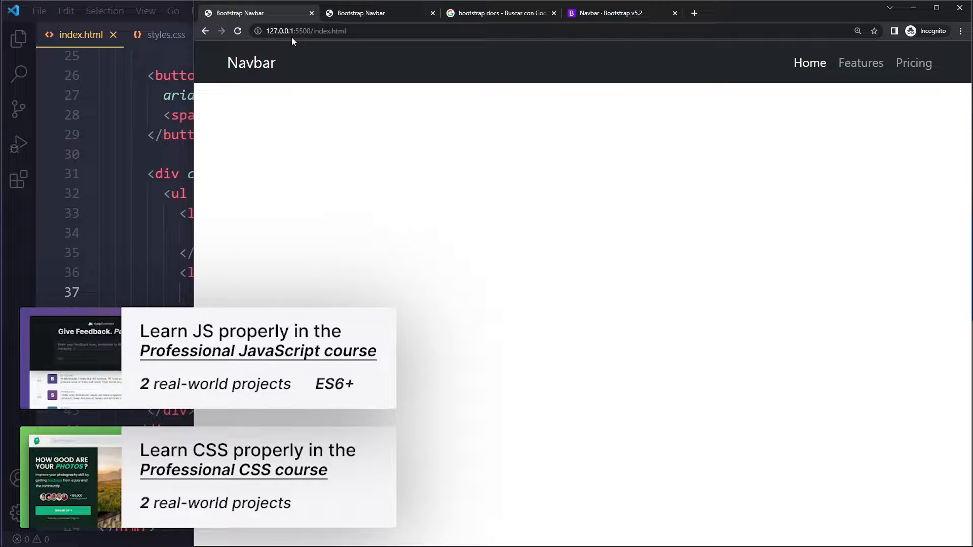
pyautogui.moveTo(452, 79)
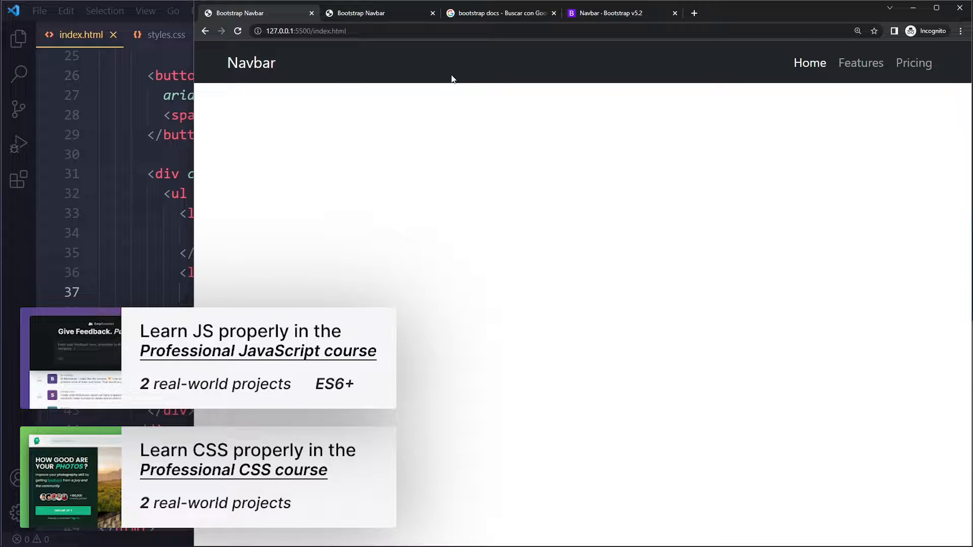
# Review the rendered navbar in Chrome, then bring index.html in VS Code to the front.
pyautogui.click(608, 12)
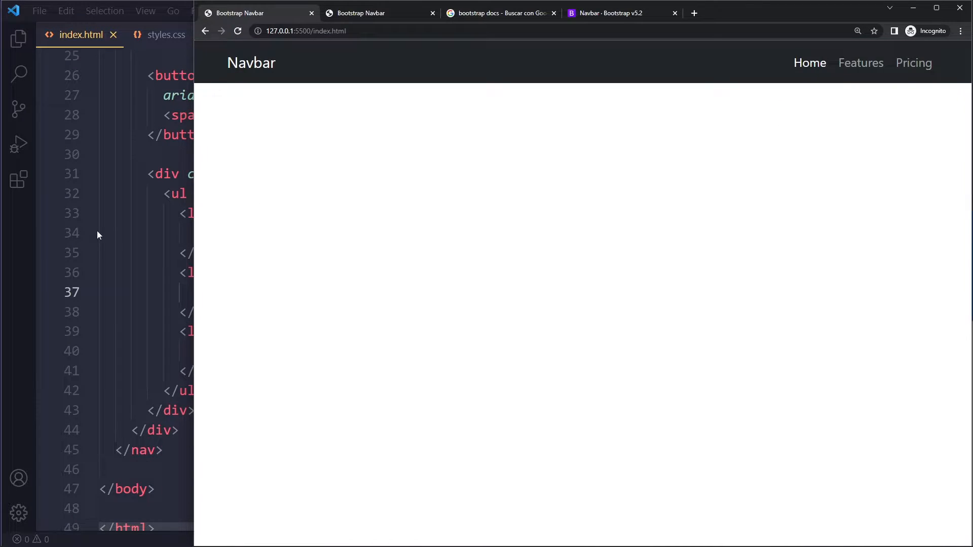
pyautogui.click(90, 179)
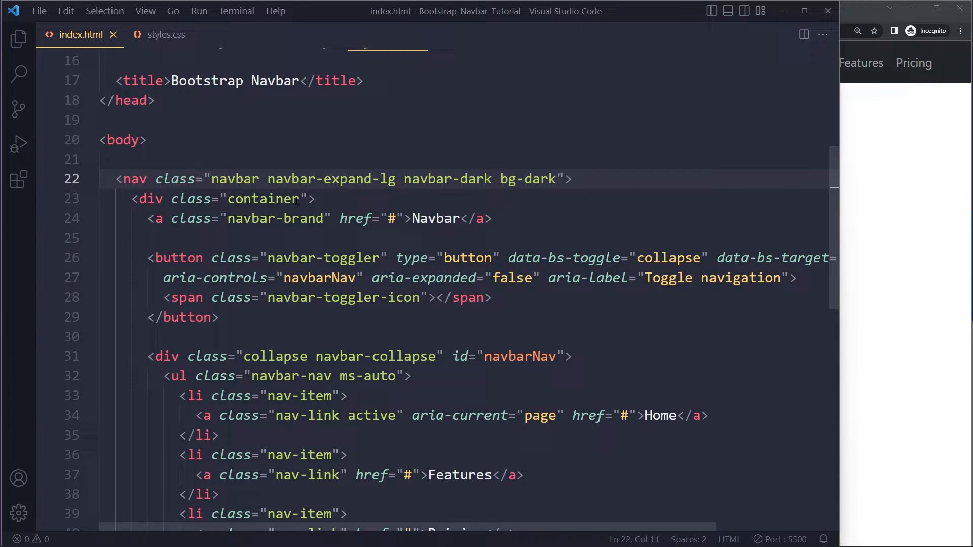
# Insert justify-content-center into the container div's class list via IntelliSense.
pyautogui.write('justify')
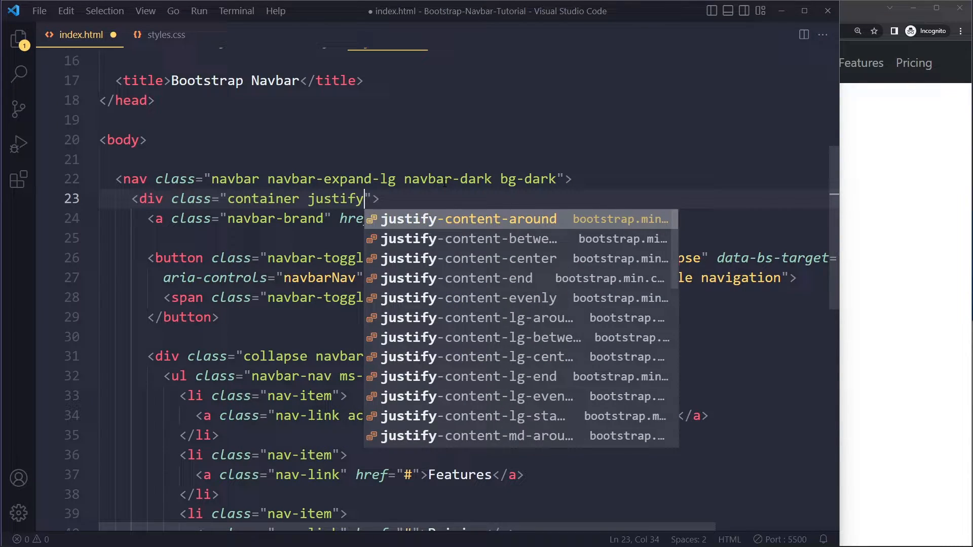
pyautogui.click(496, 258)
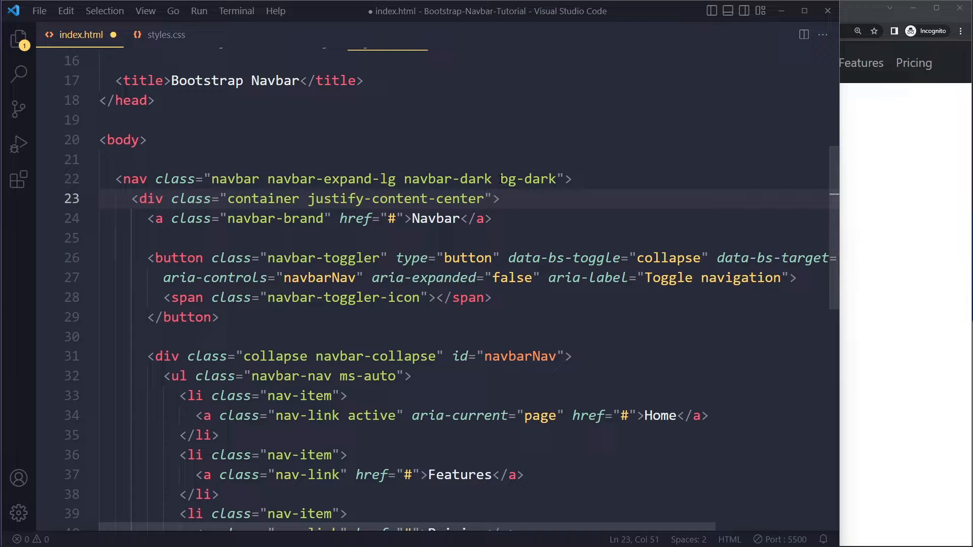
pyautogui.click(222, 238)
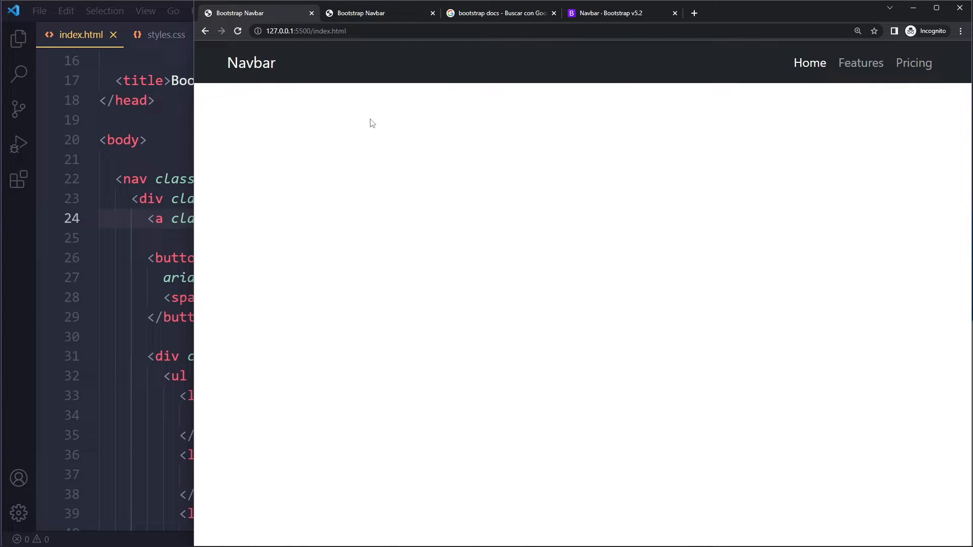
pyautogui.moveTo(810, 63)
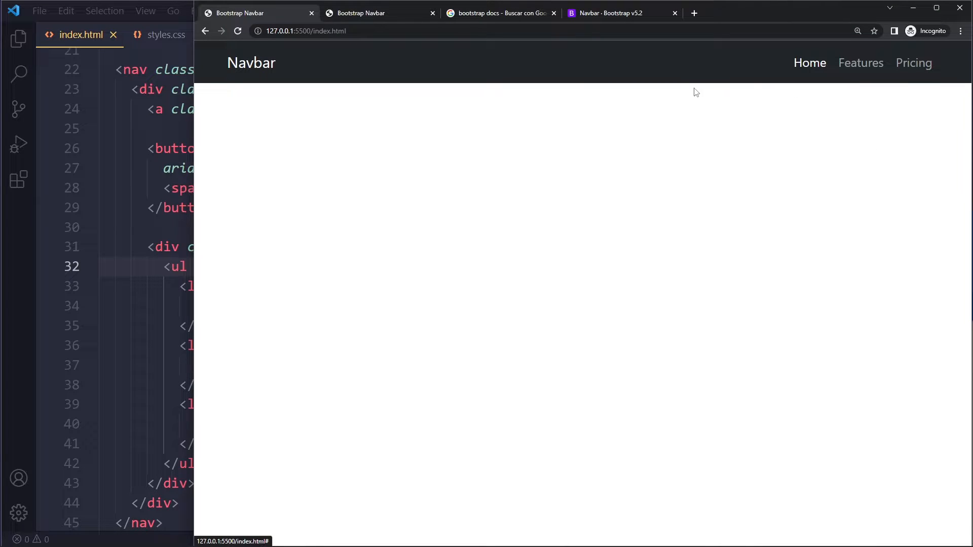
pyautogui.moveTo(861, 63)
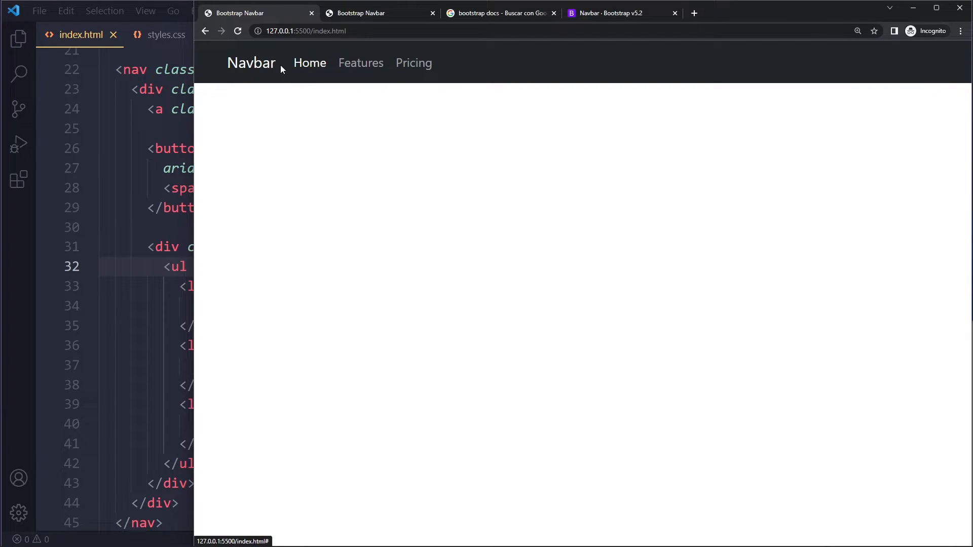
pyautogui.moveTo(298, 60)
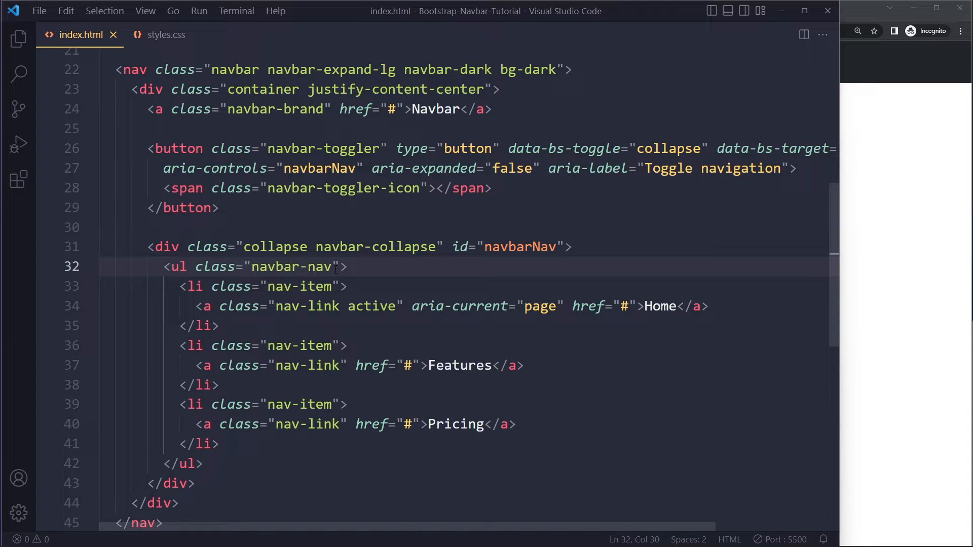
# Begin adding flex-grow-0 to the navbar-collapse div's class list.
pyautogui.click(428, 246)
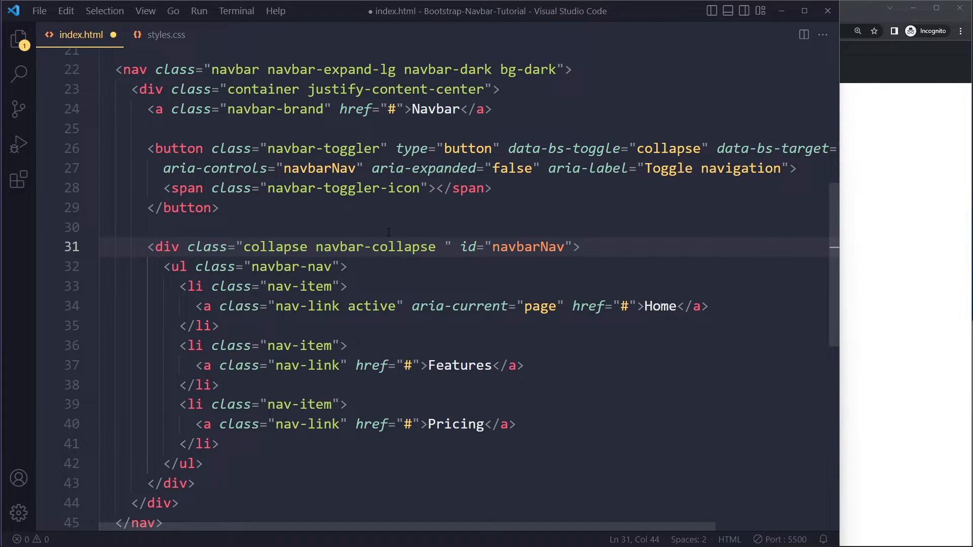
pyautogui.scroll(3)
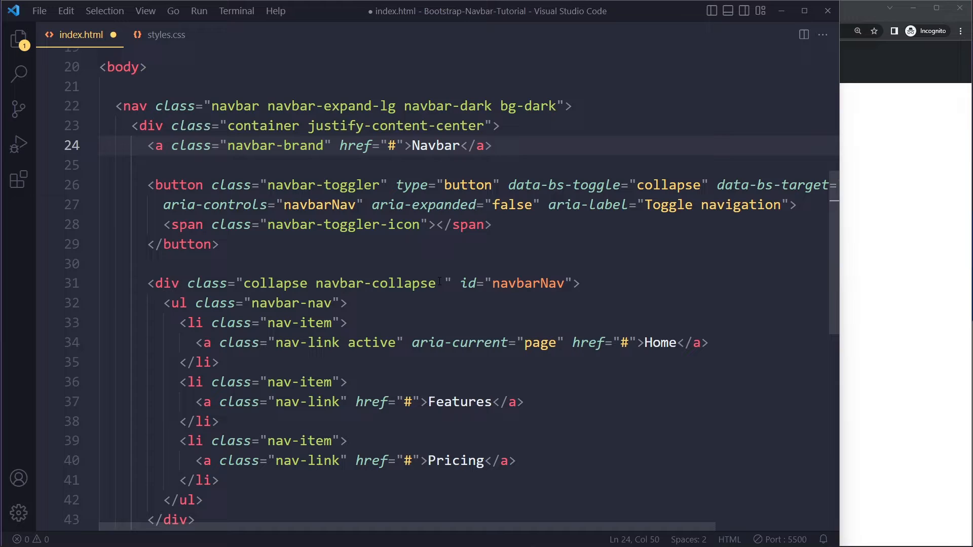
pyautogui.write('f')
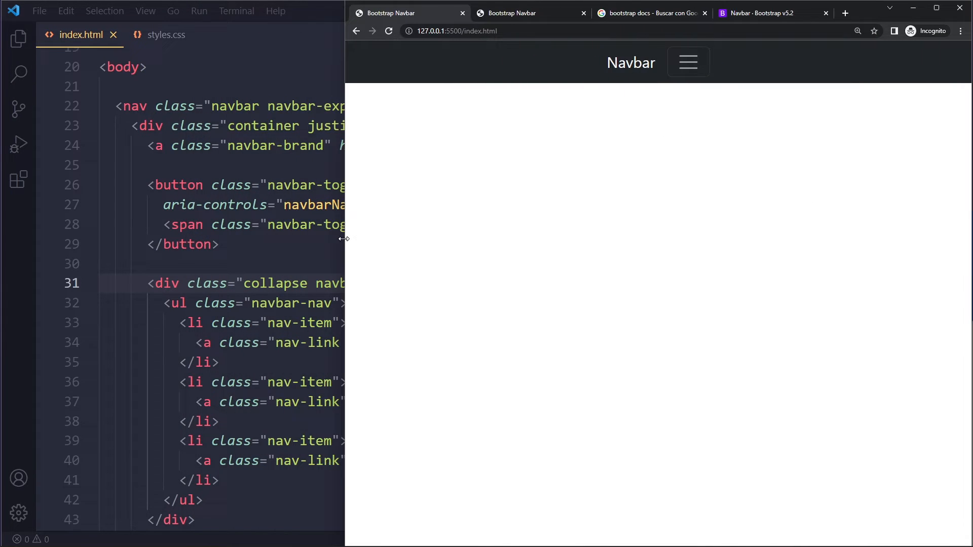
# Return from the narrow Chrome preview to the HTML in VS Code.
pyautogui.click(687, 62)
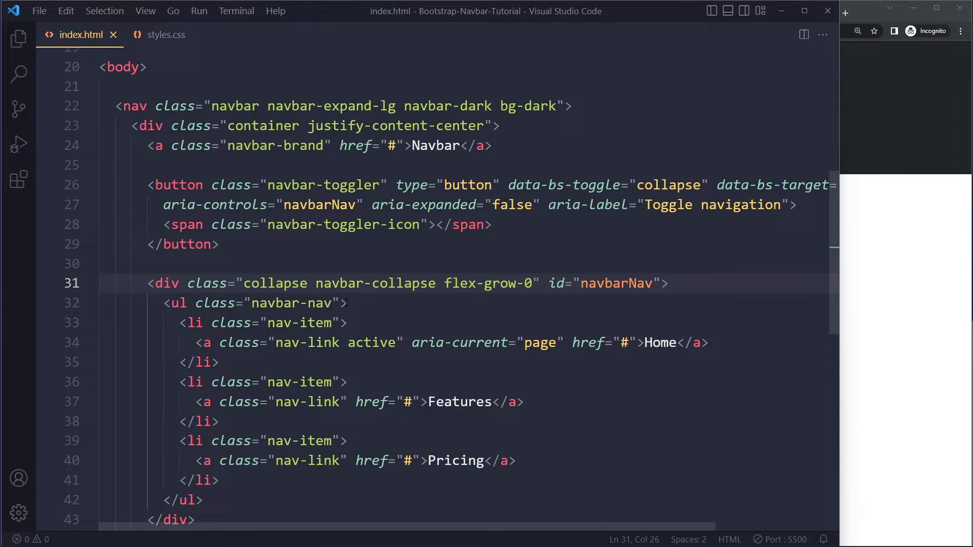
# Append text-center after navbar-nav in the ul's class attribute.
pyautogui.write('text-')
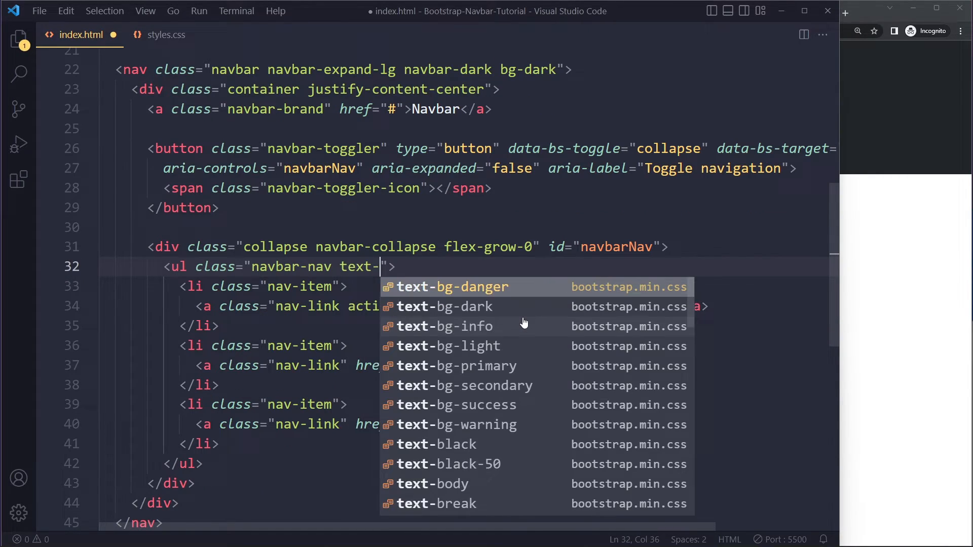
pyautogui.write('center')
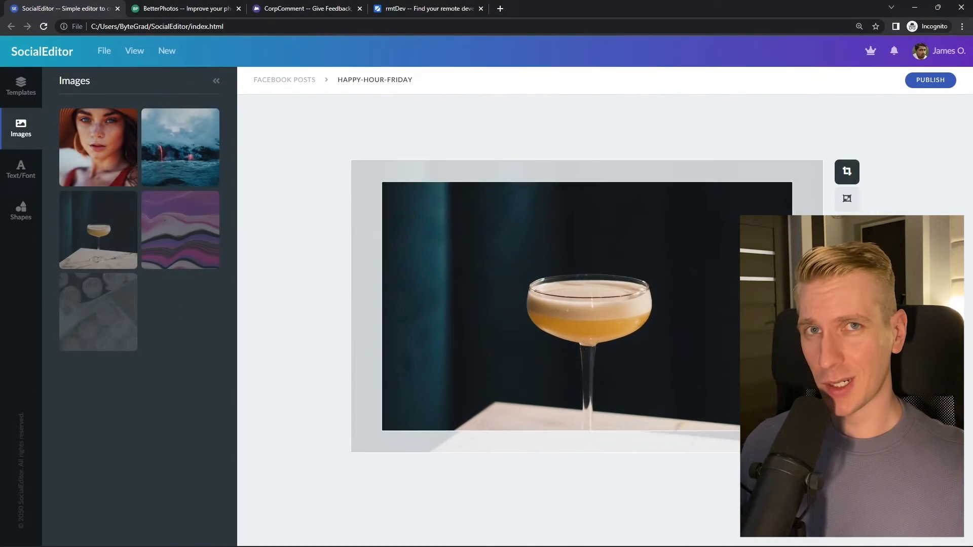
# Browse the rmtDev, SocialEditor and BetterPhotos demo tabs in Chrome.
pyautogui.click(184, 8)
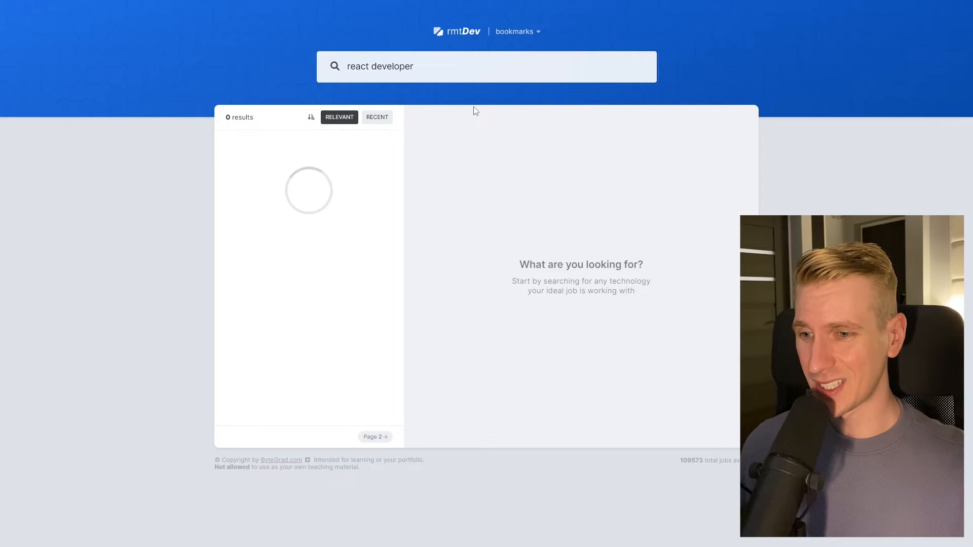
pyautogui.click(62, 8)
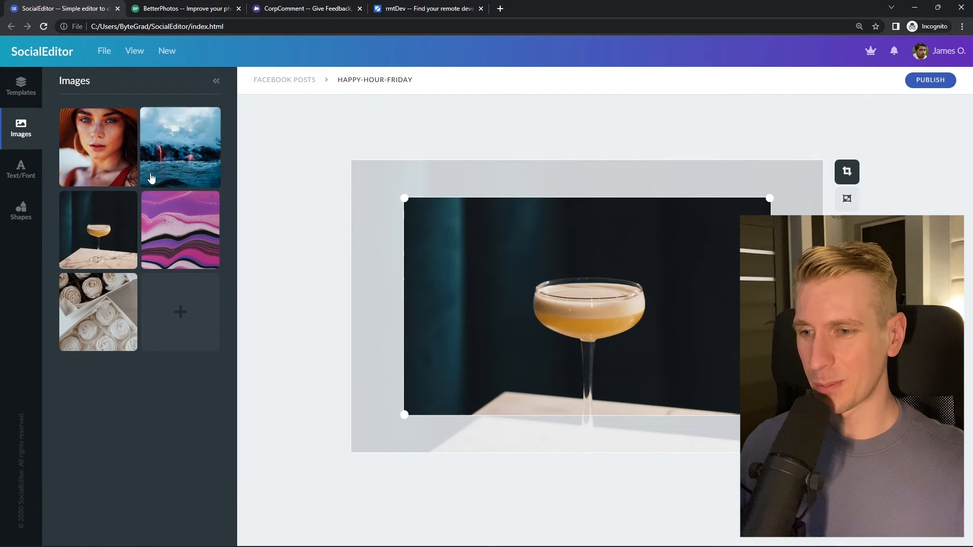
pyautogui.moveTo(391, 307)
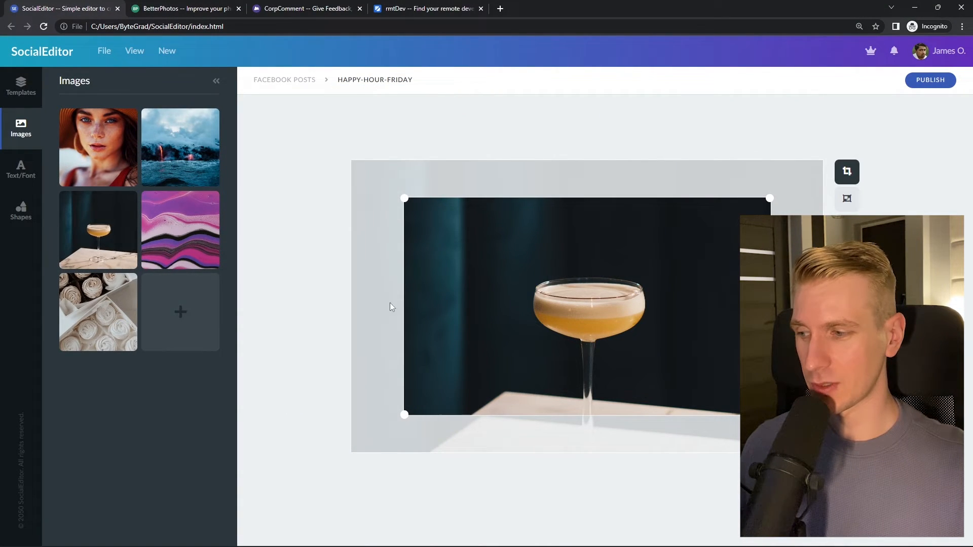
pyautogui.click(184, 8)
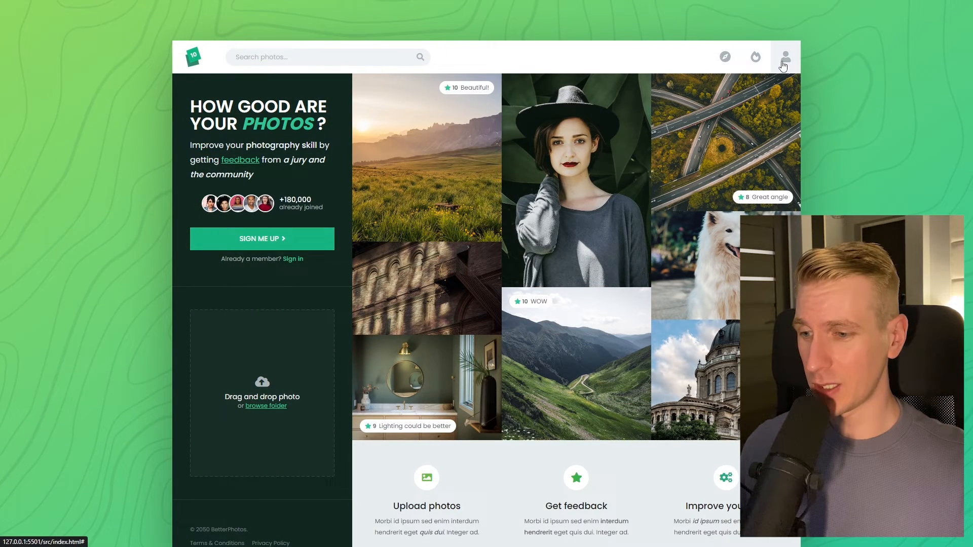
pyautogui.moveTo(313, 353)
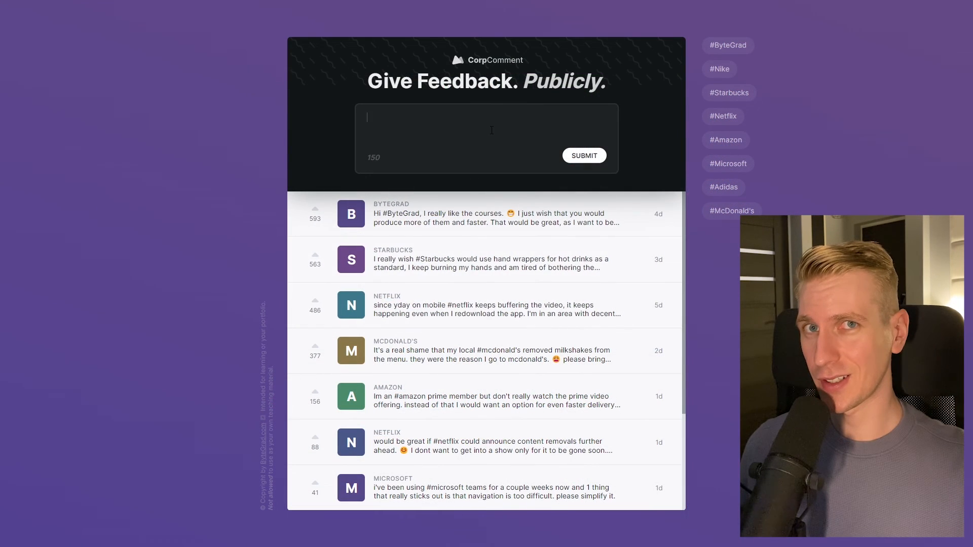
pyautogui.moveTo(719, 68)
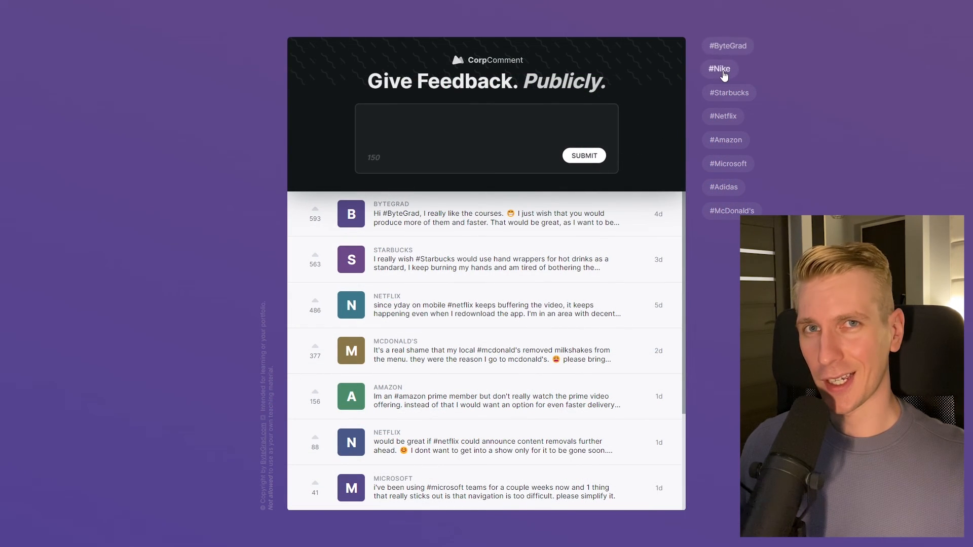